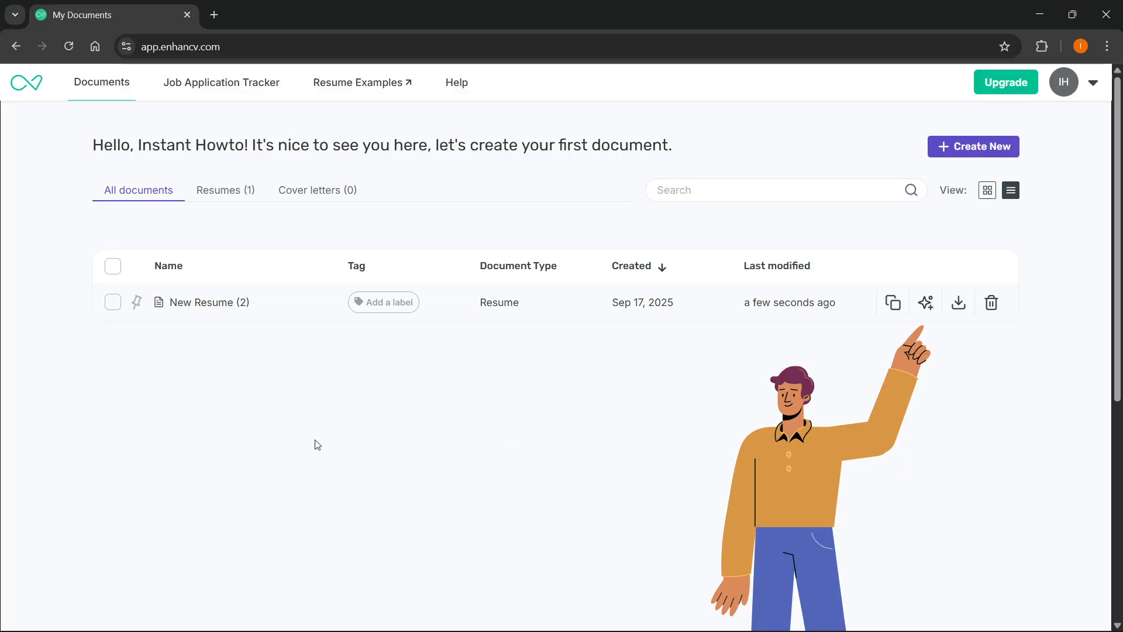
{"action": "mouse_move", "coordinate": [190, 104]}
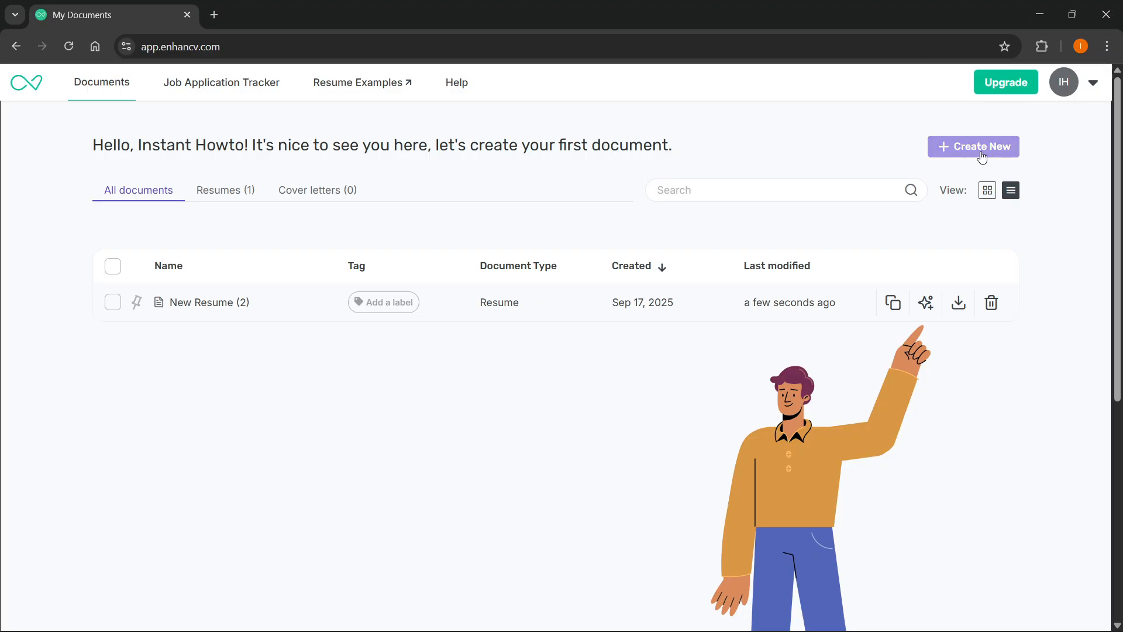
{"action": "mouse_move", "coordinate": [551, 314]}
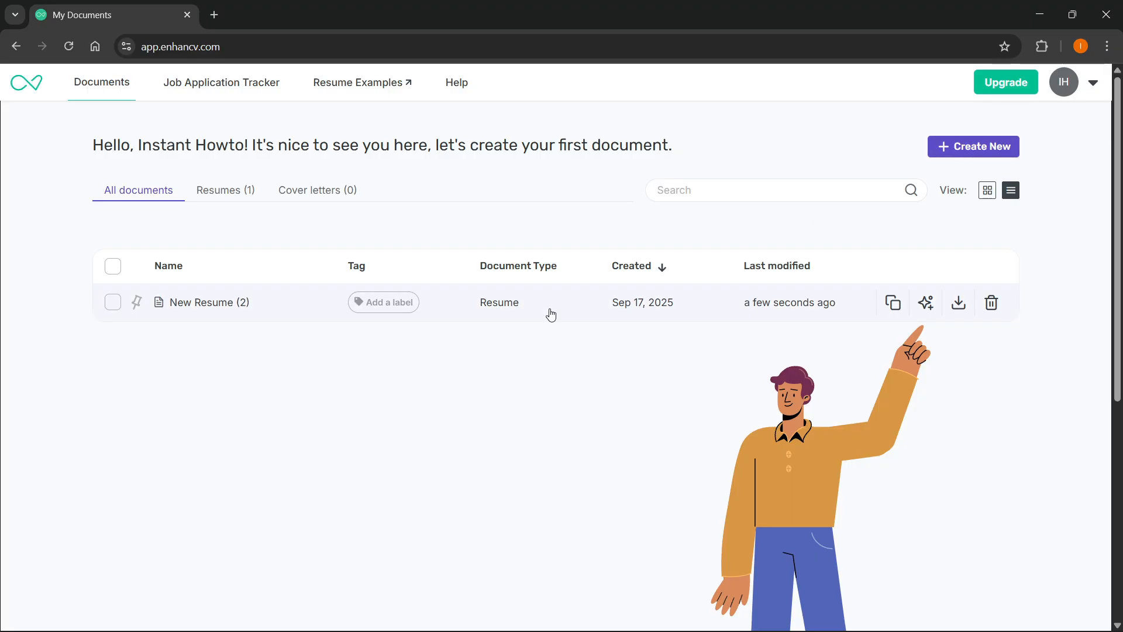
- Open the New Resume (2) document in the resume editor
{"action": "left_click", "coordinate": [210, 302]}
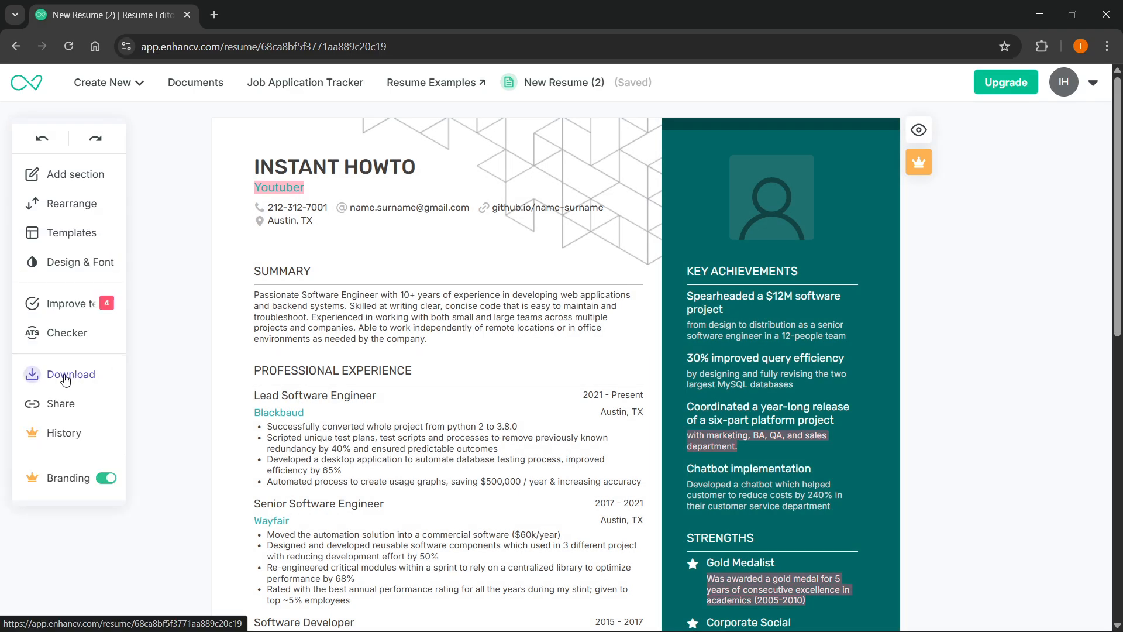
{"action": "left_click", "coordinate": [71, 374]}
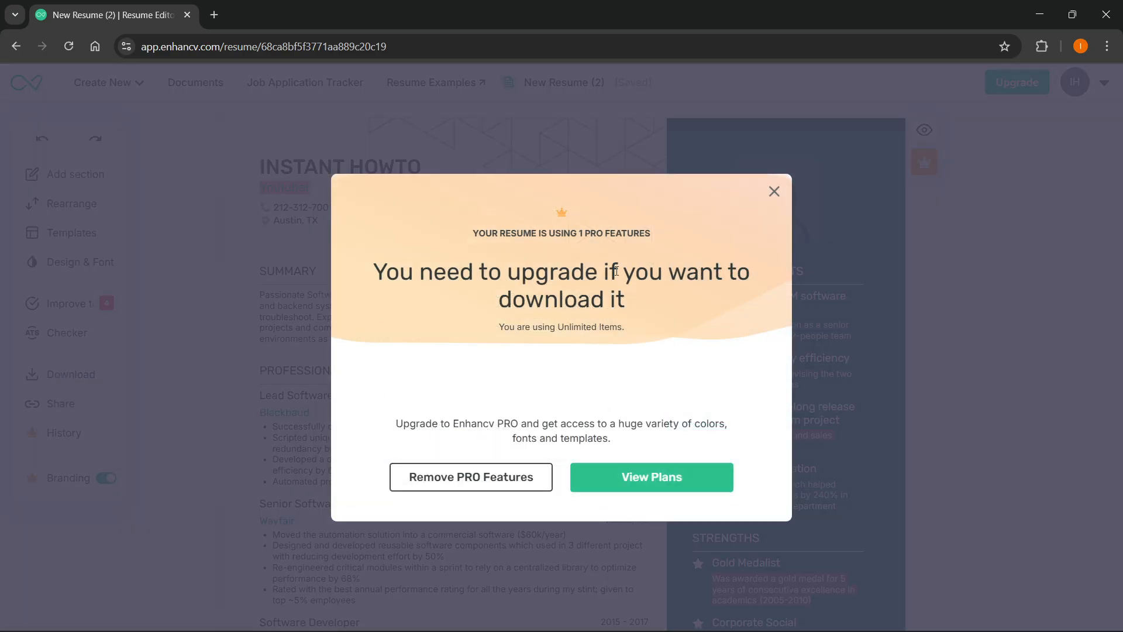
{"action": "mouse_move", "coordinate": [766, 184]}
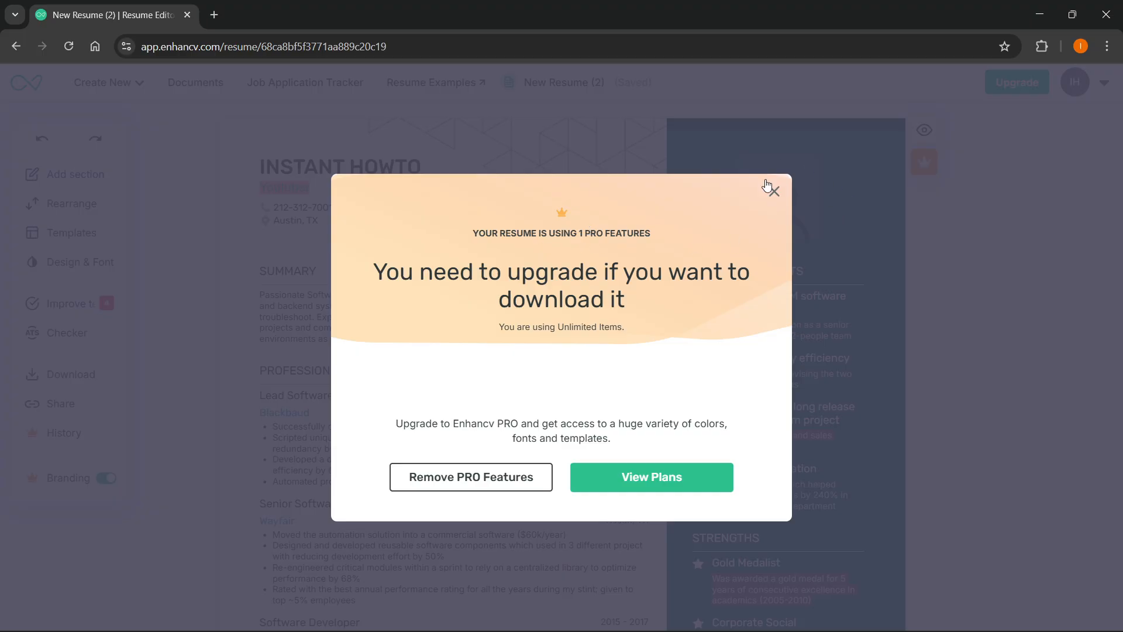
{"action": "mouse_move", "coordinate": [542, 309]}
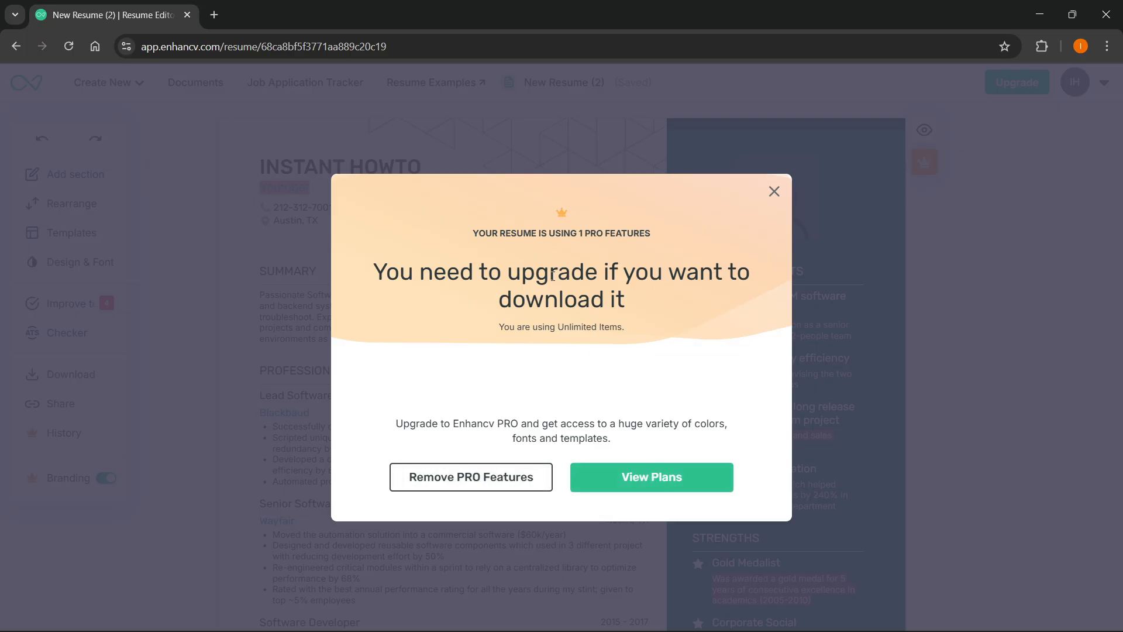
{"action": "mouse_move", "coordinate": [665, 371]}
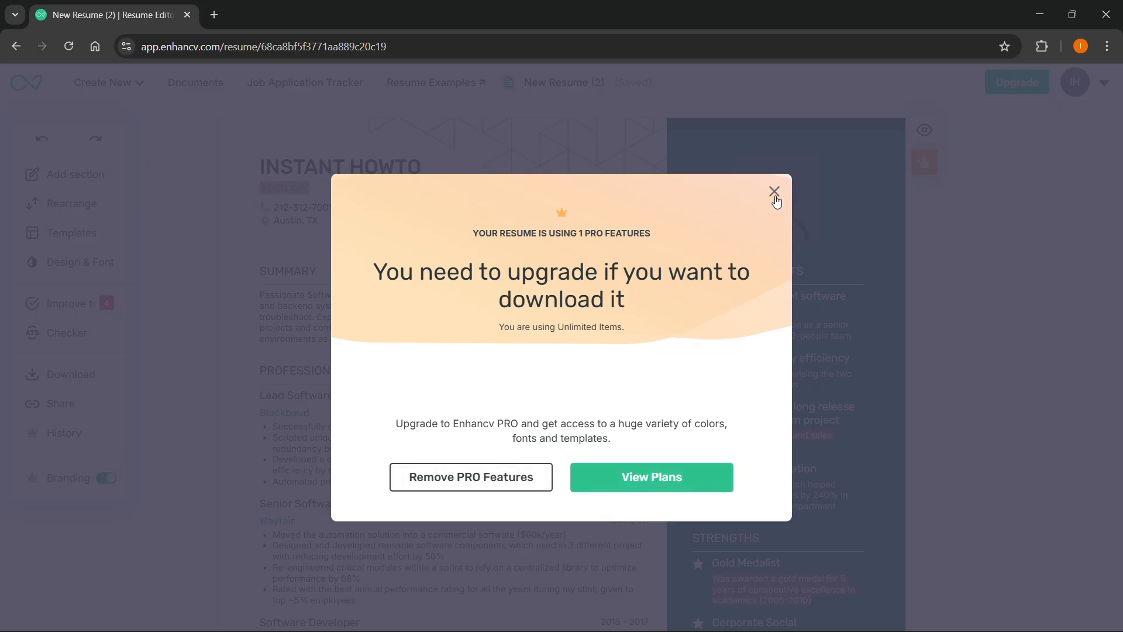
{"action": "left_click", "coordinate": [775, 192]}
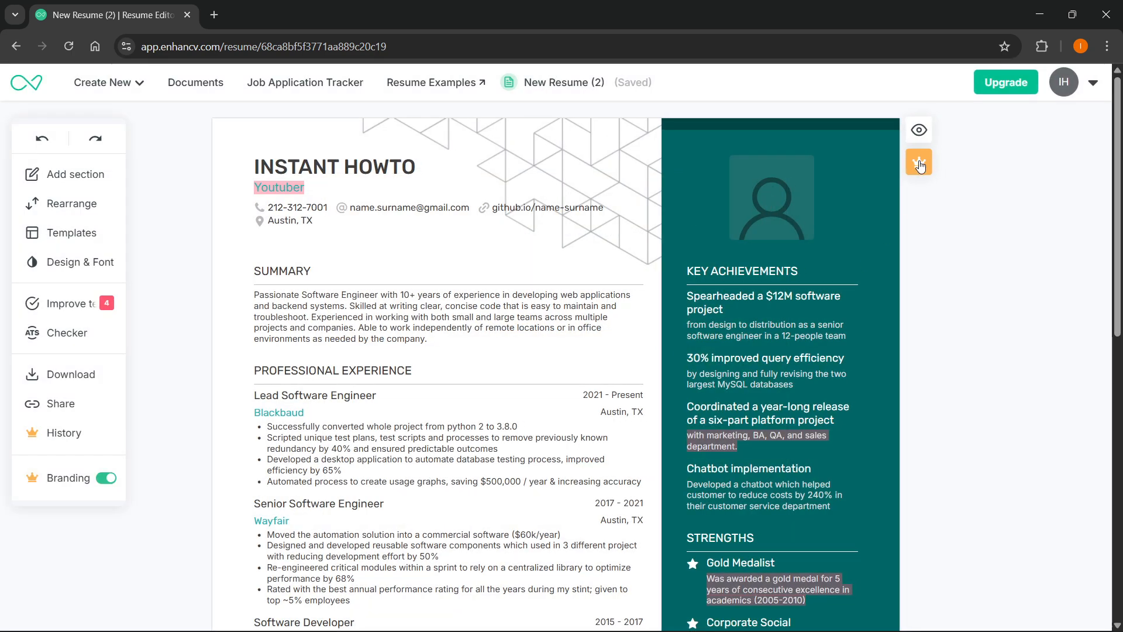
- Remove the resume's PRO features, switch it to the free plan, and bring up download options
{"action": "left_click", "coordinate": [920, 162]}
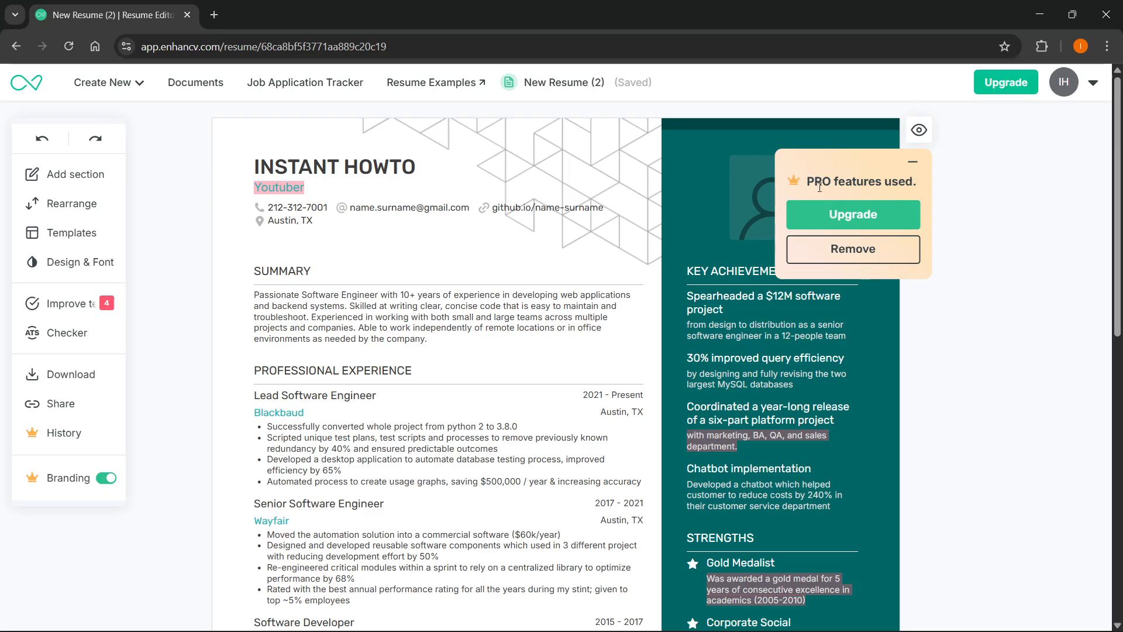
{"action": "mouse_move", "coordinate": [853, 249]}
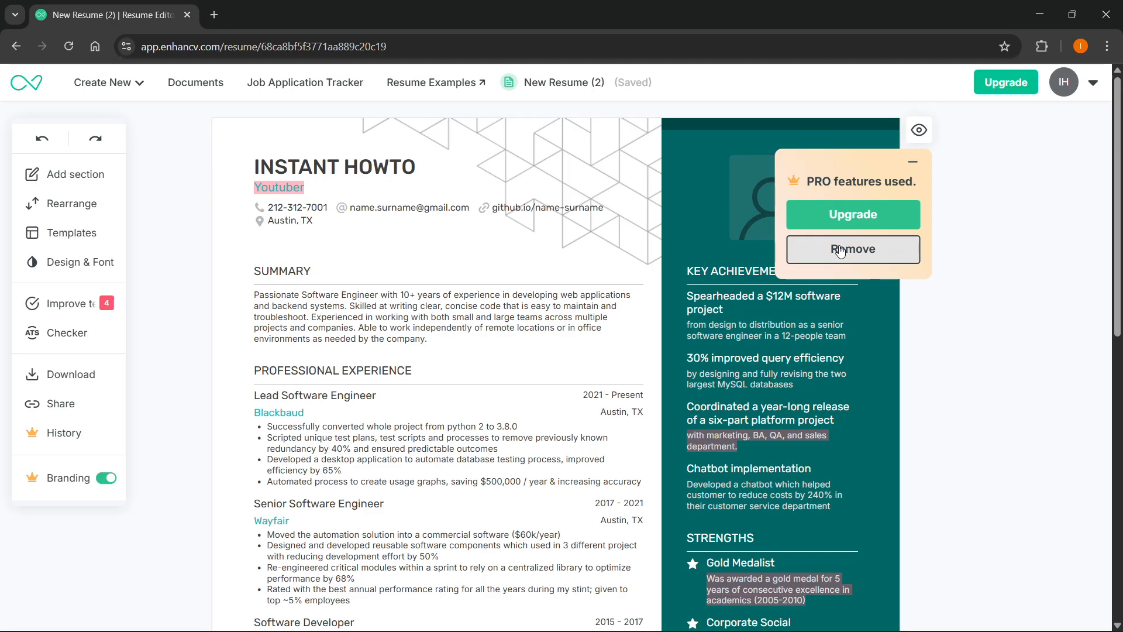
{"action": "left_click", "coordinate": [853, 248]}
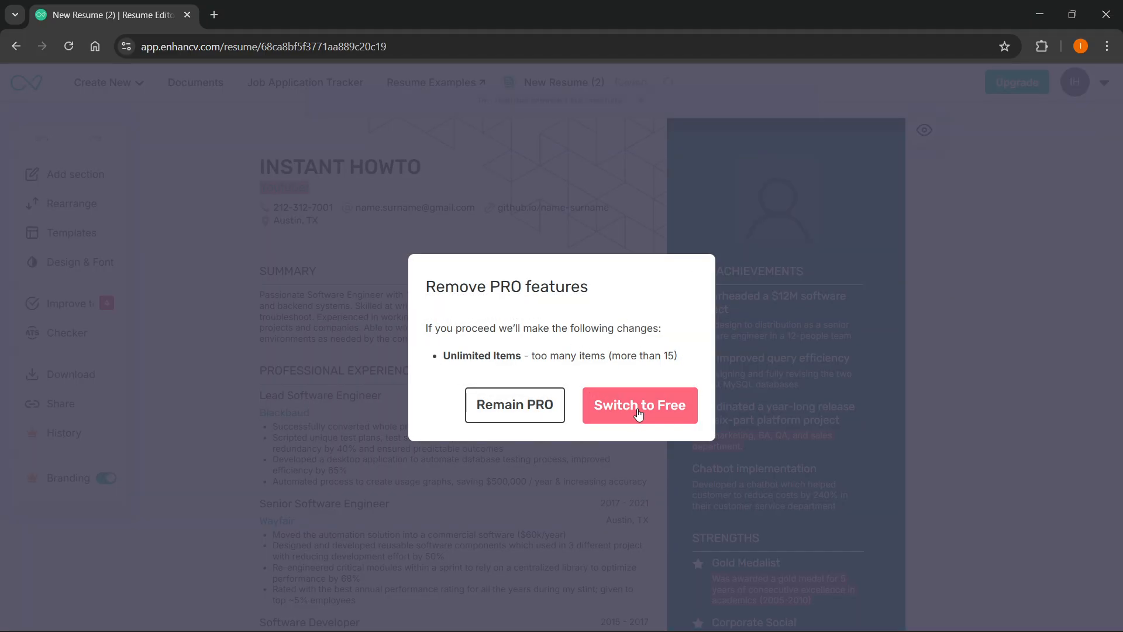
{"action": "left_click", "coordinate": [639, 405]}
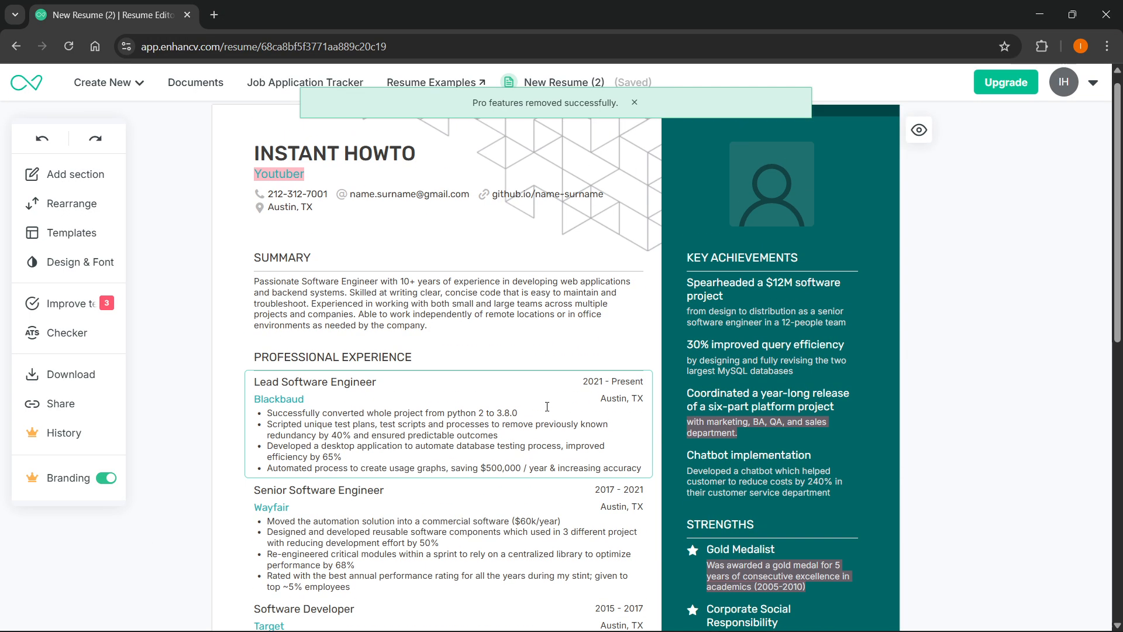
{"action": "left_click", "coordinate": [71, 375]}
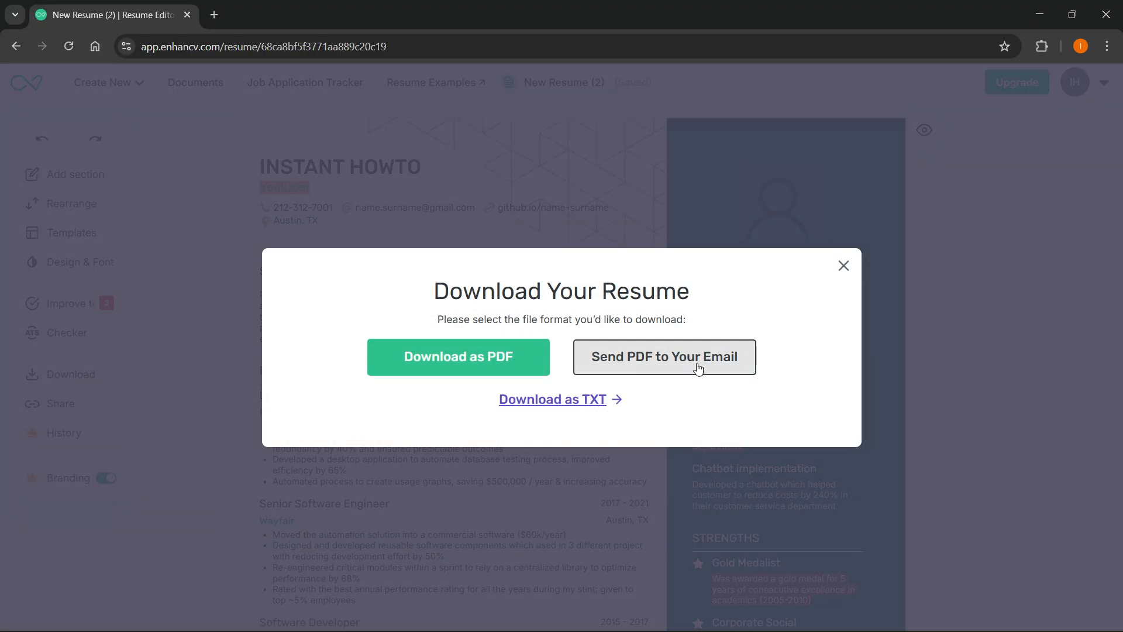
{"action": "mouse_move", "coordinate": [703, 435]}
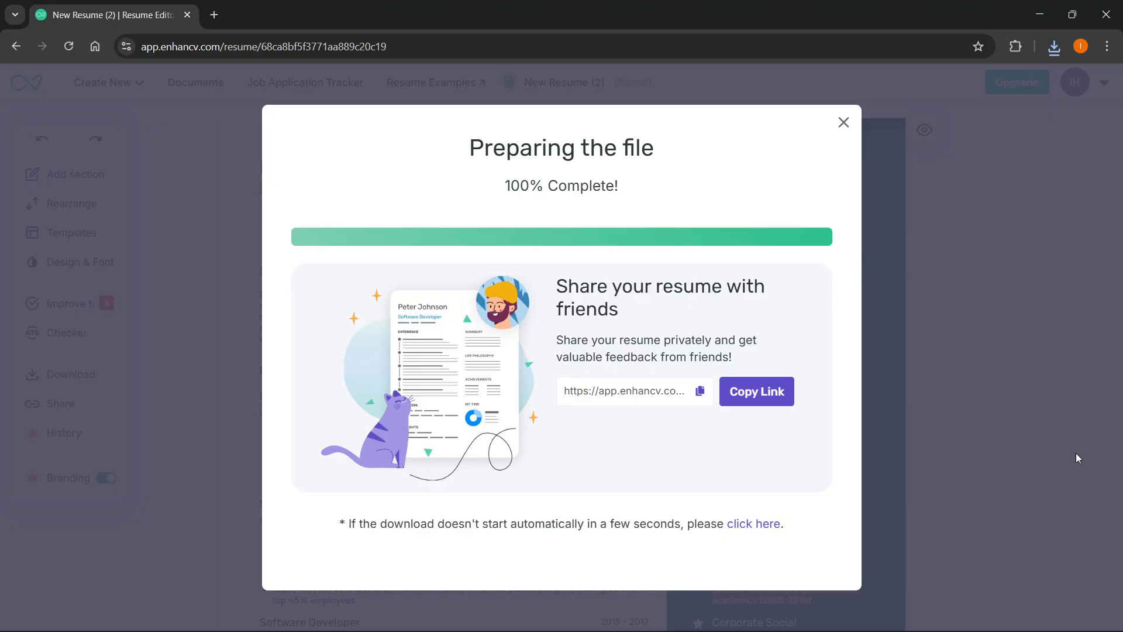
- Close the file preparation notice after the PDF download completes
{"action": "left_click", "coordinate": [844, 122]}
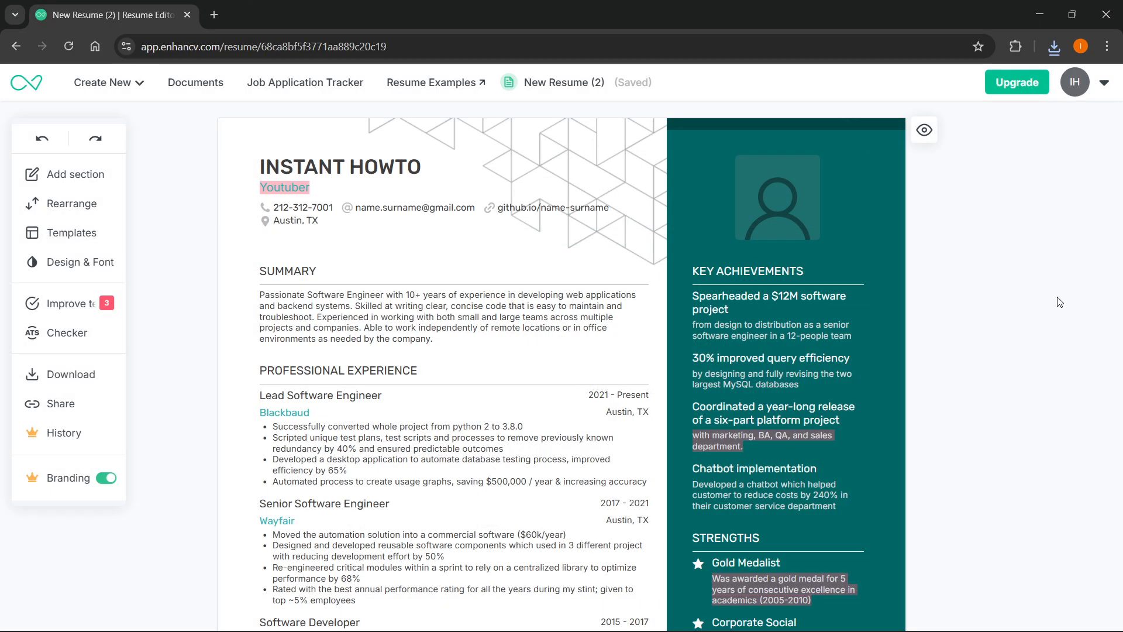